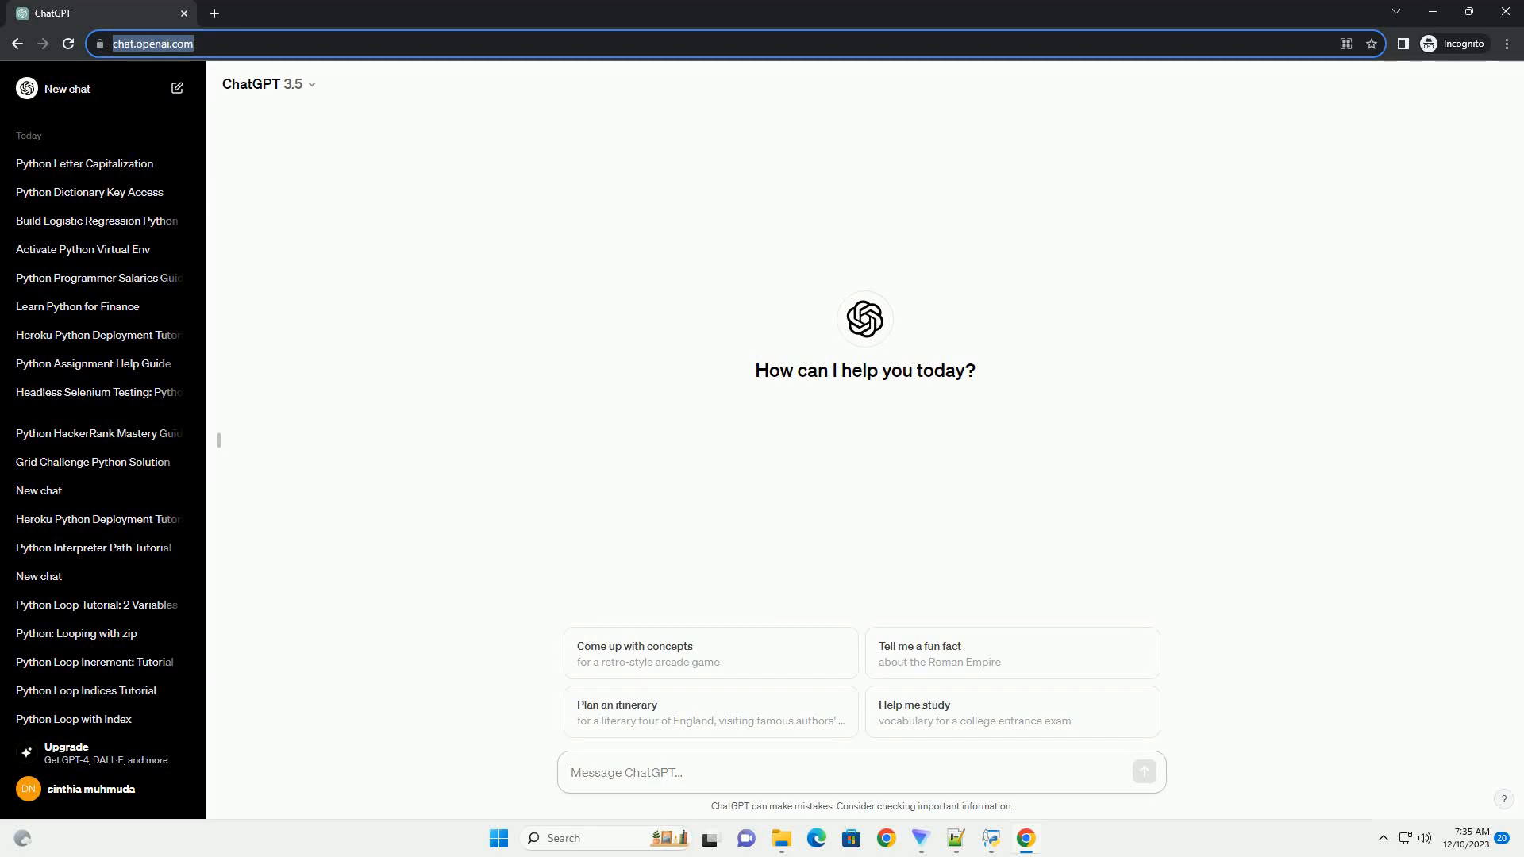
{"action": "type", "text": "write an informative tutorial about how to convert handwriting to text using python with code example"}
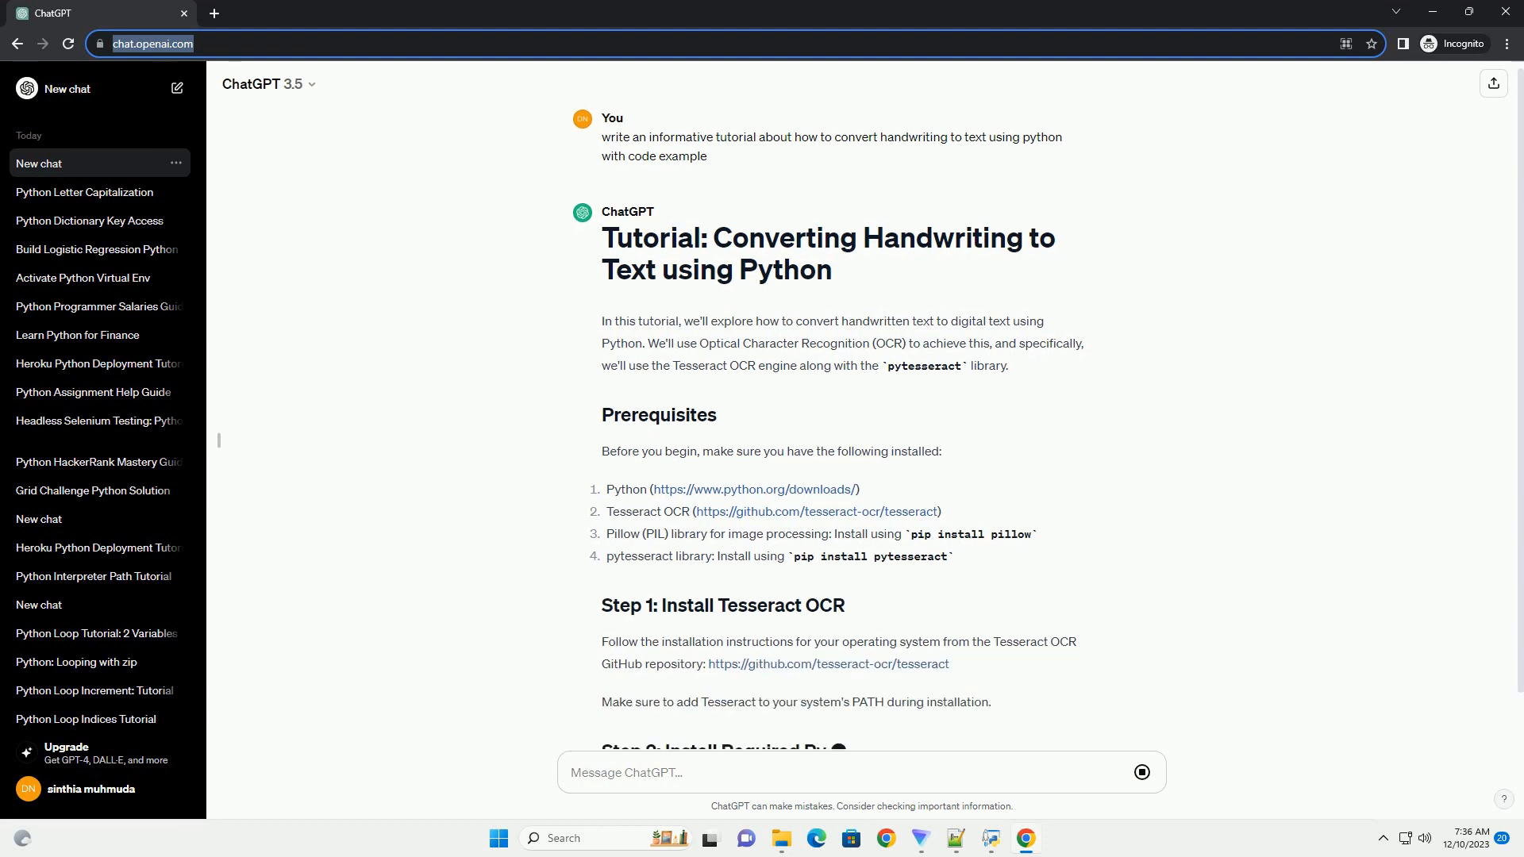
{"action": "scroll", "scroll_direction": "down", "scroll_amount": 3}
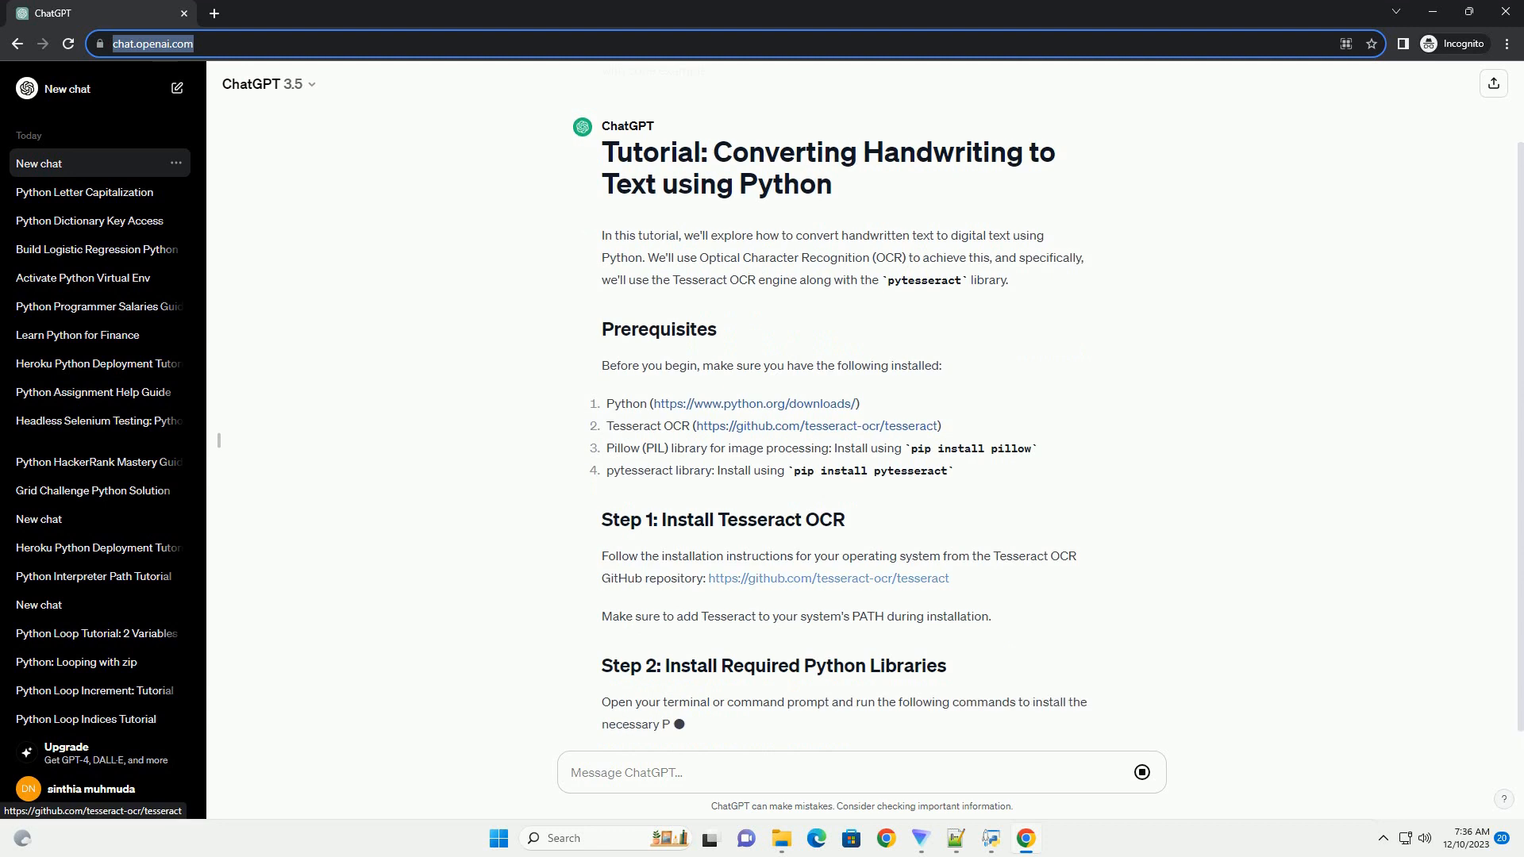
{"action": "scroll", "scroll_direction": "down", "scroll_amount": 3}
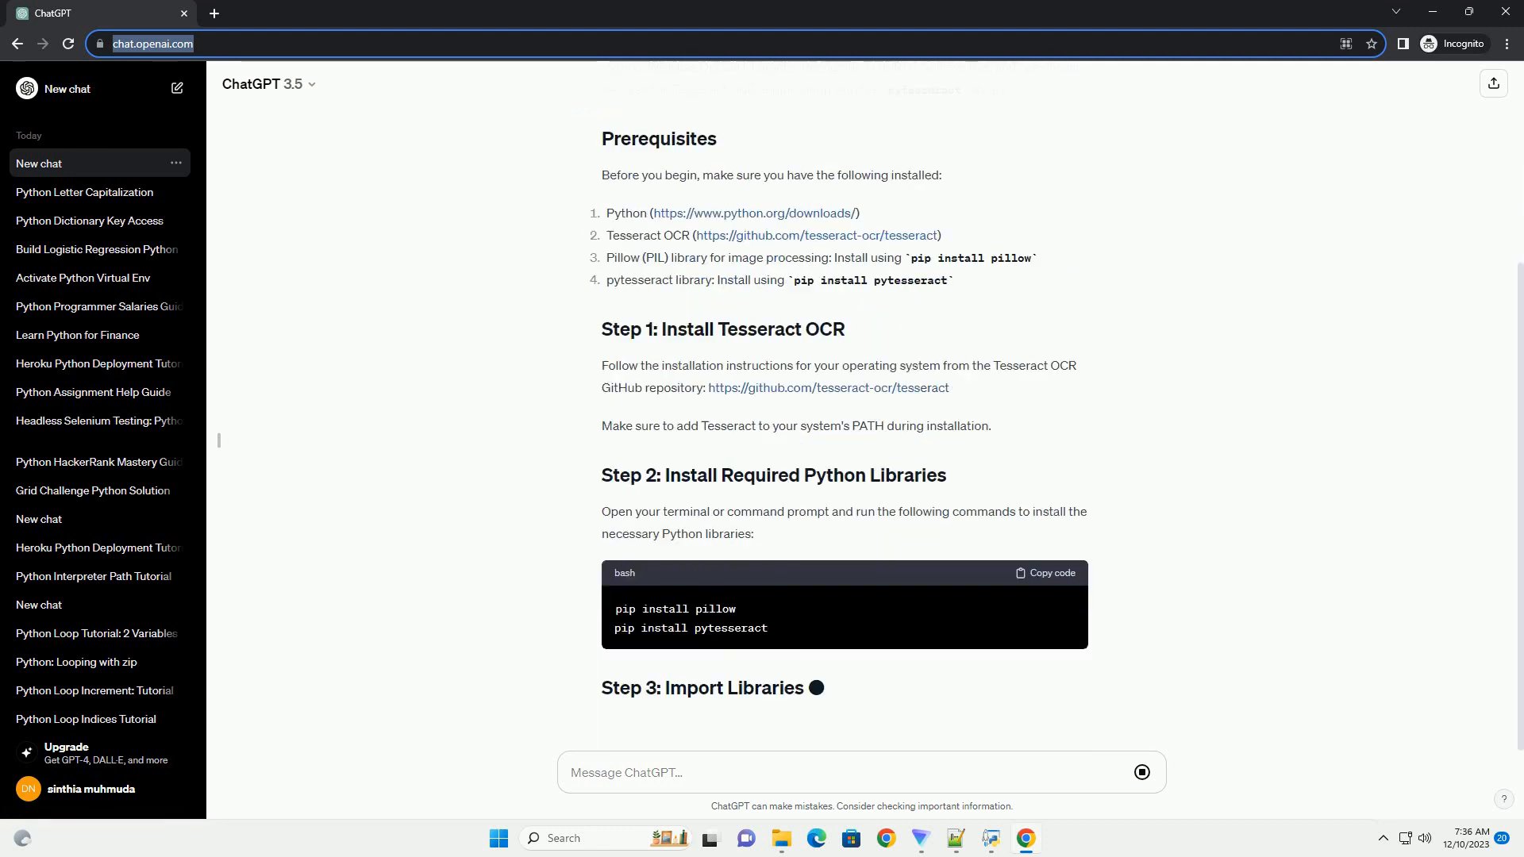
{"action": "scroll", "scroll_direction": "down", "scroll_amount": 3}
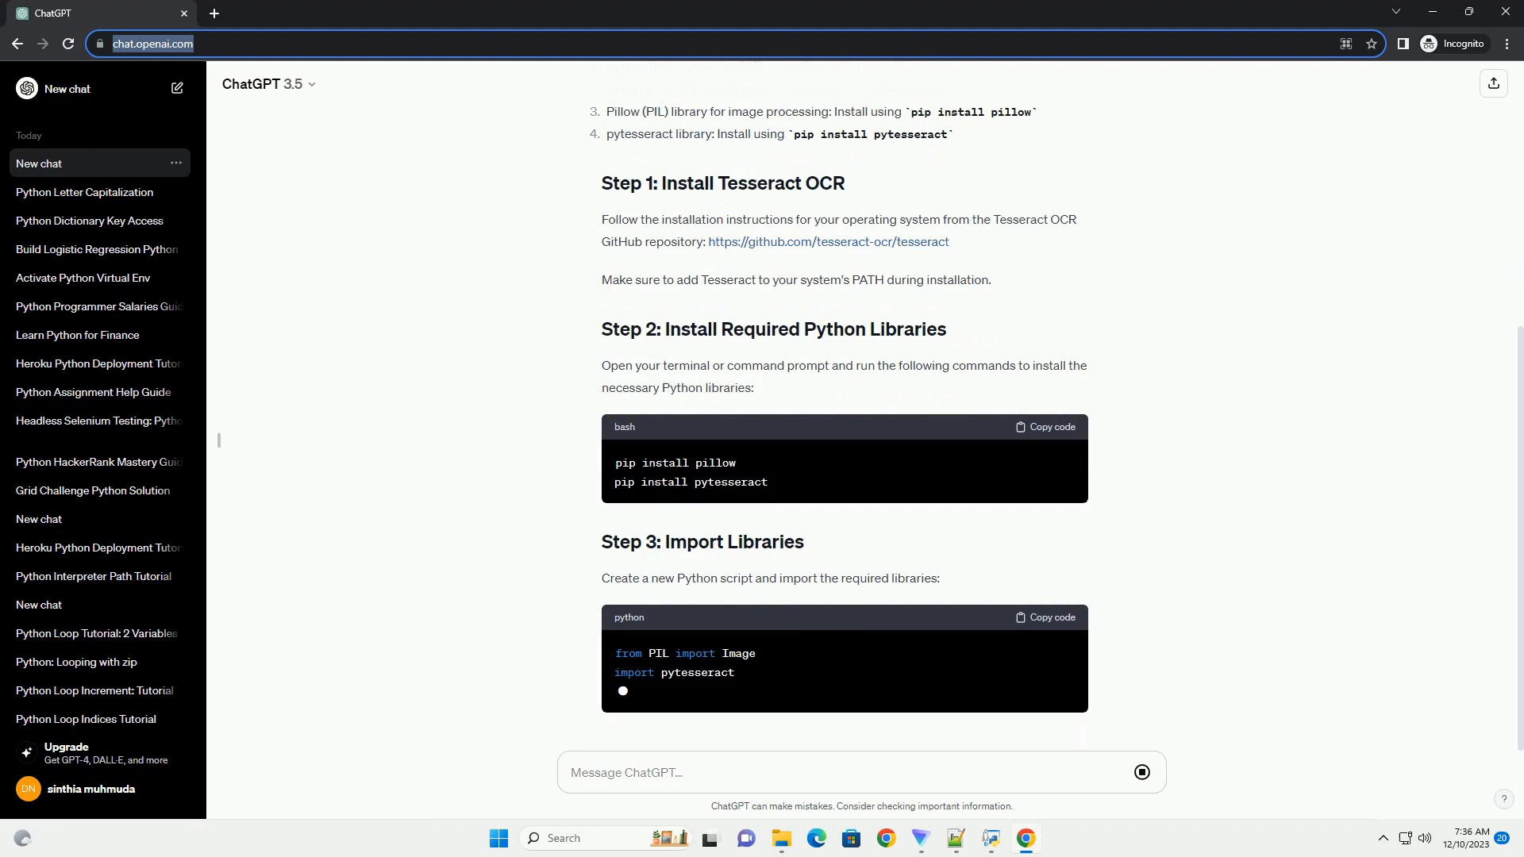
{"action": "scroll", "scroll_direction": "down", "scroll_amount": 3}
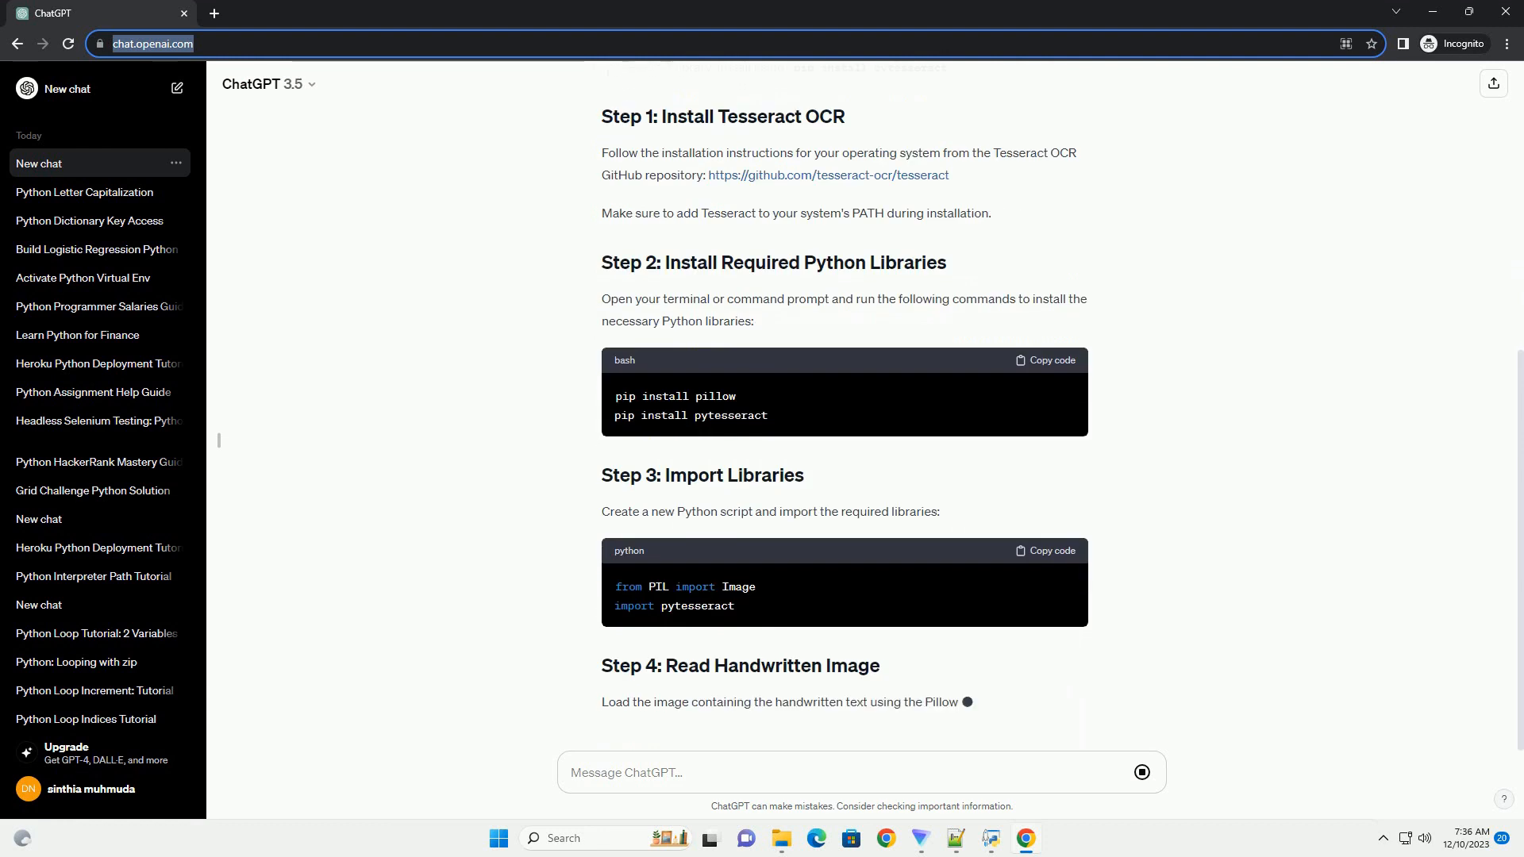
{"action": "scroll", "scroll_direction": "down", "scroll_amount": 3}
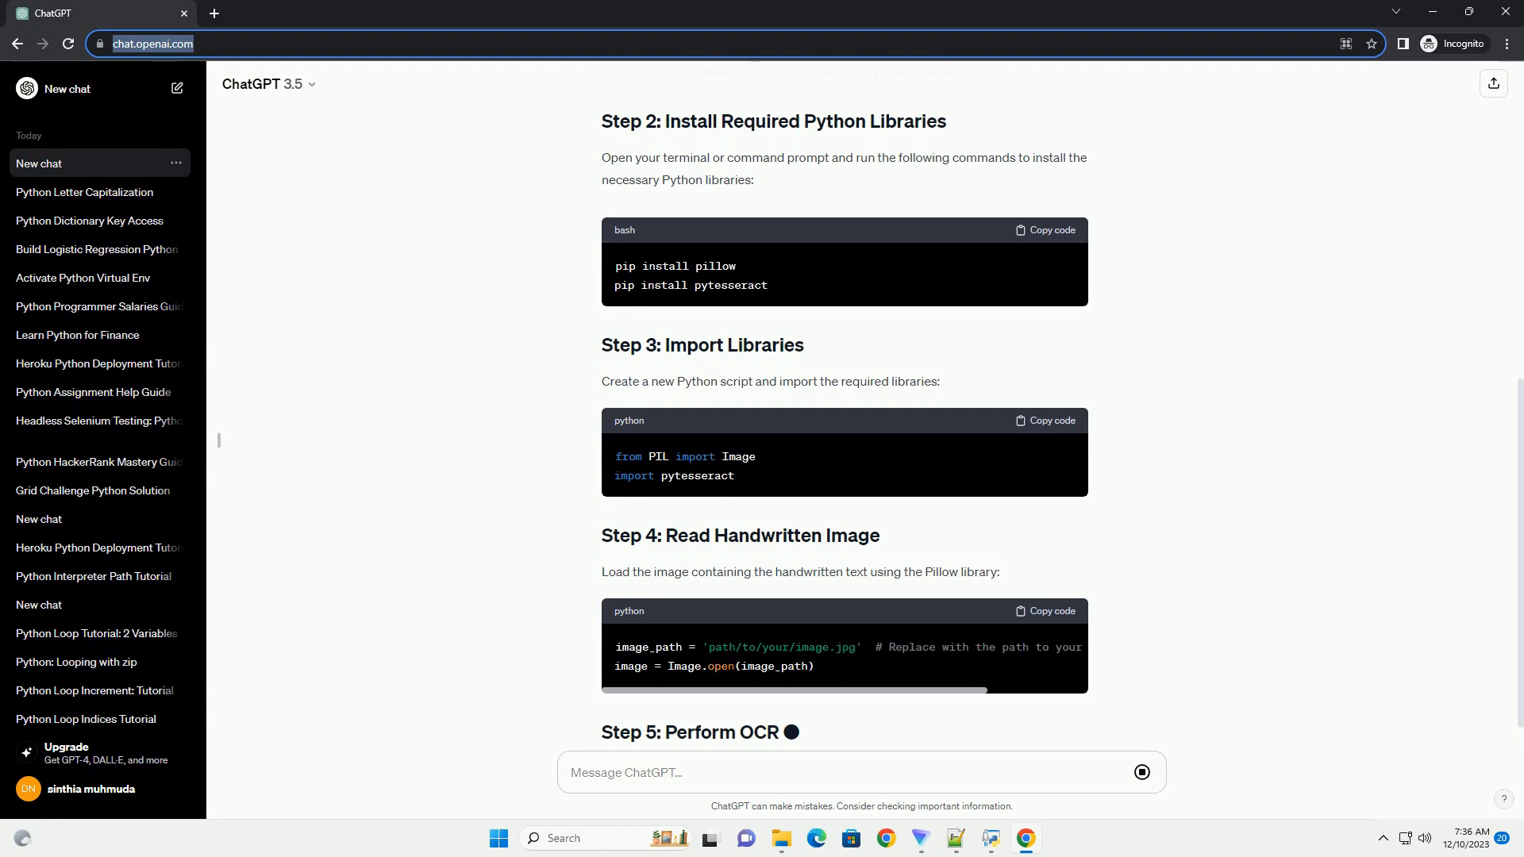
{"action": "scroll", "scroll_direction": "down", "scroll_amount": 3}
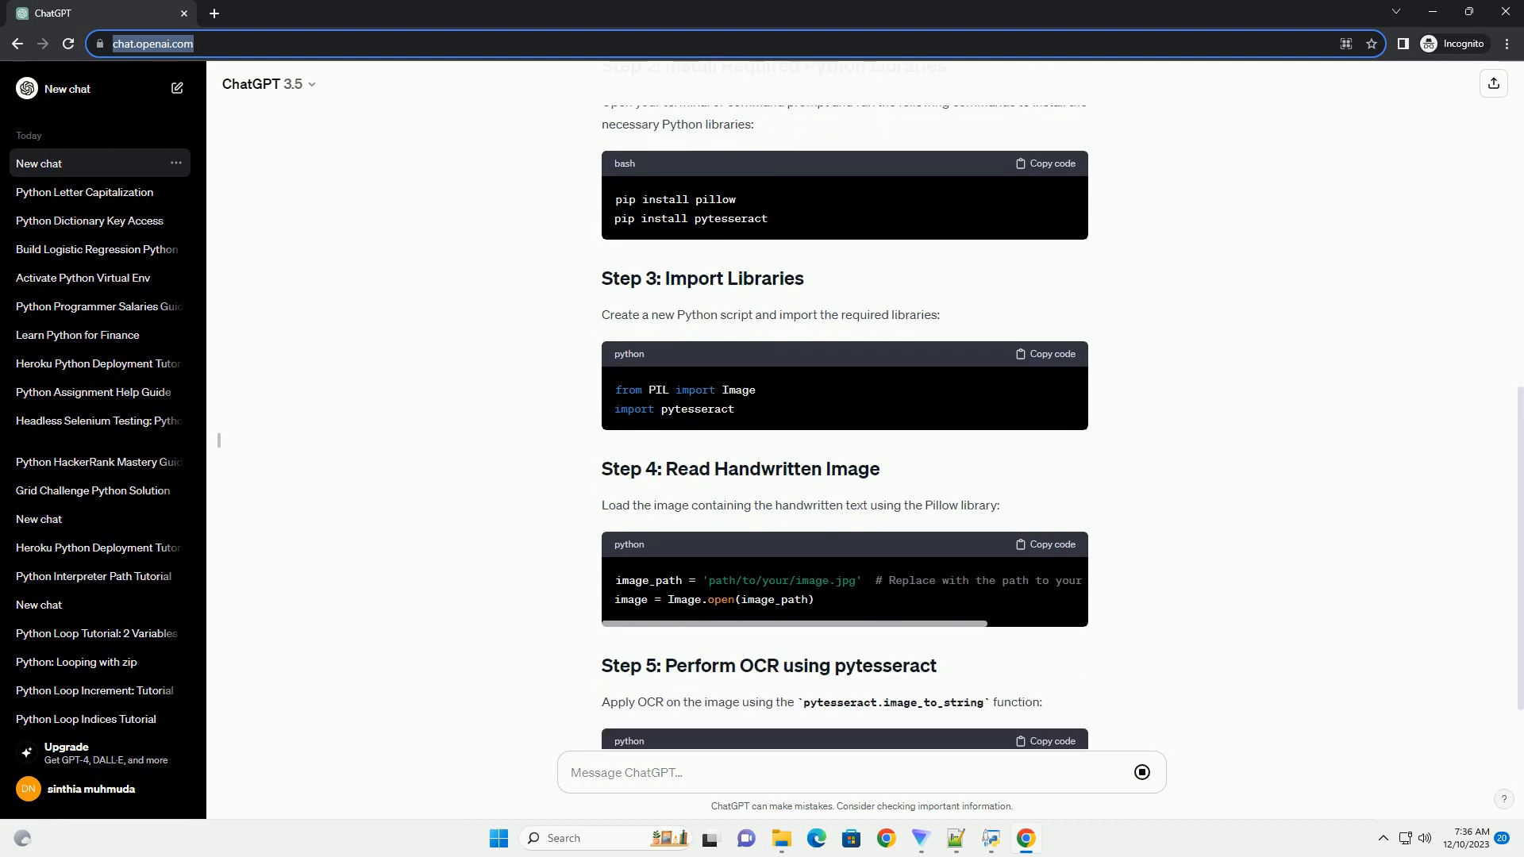
{"action": "scroll", "scroll_direction": "down", "scroll_amount": 3}
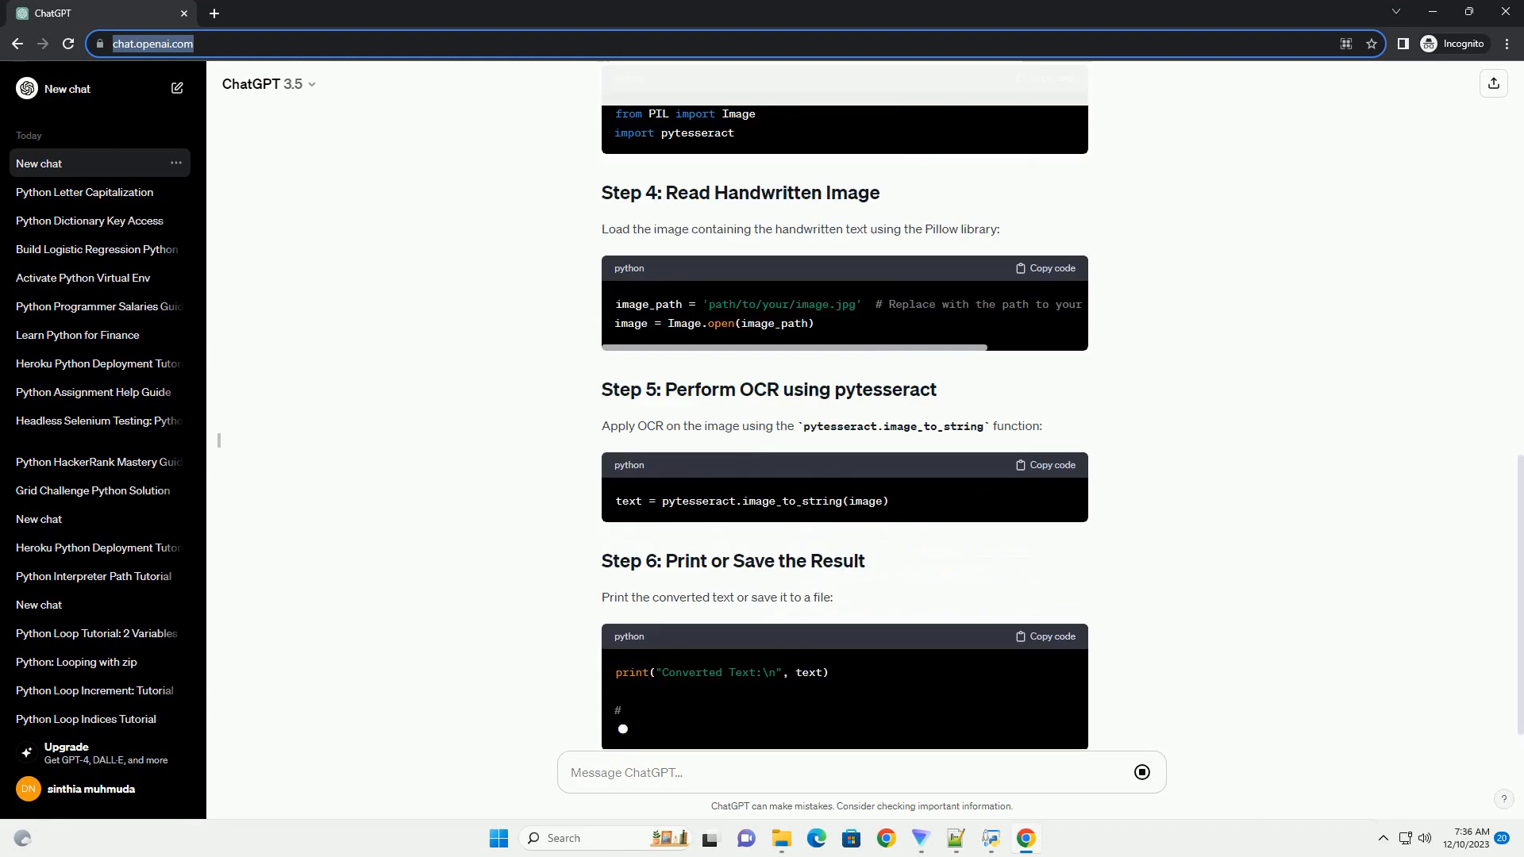
{"action": "scroll", "scroll_direction": "down", "scroll_amount": 3}
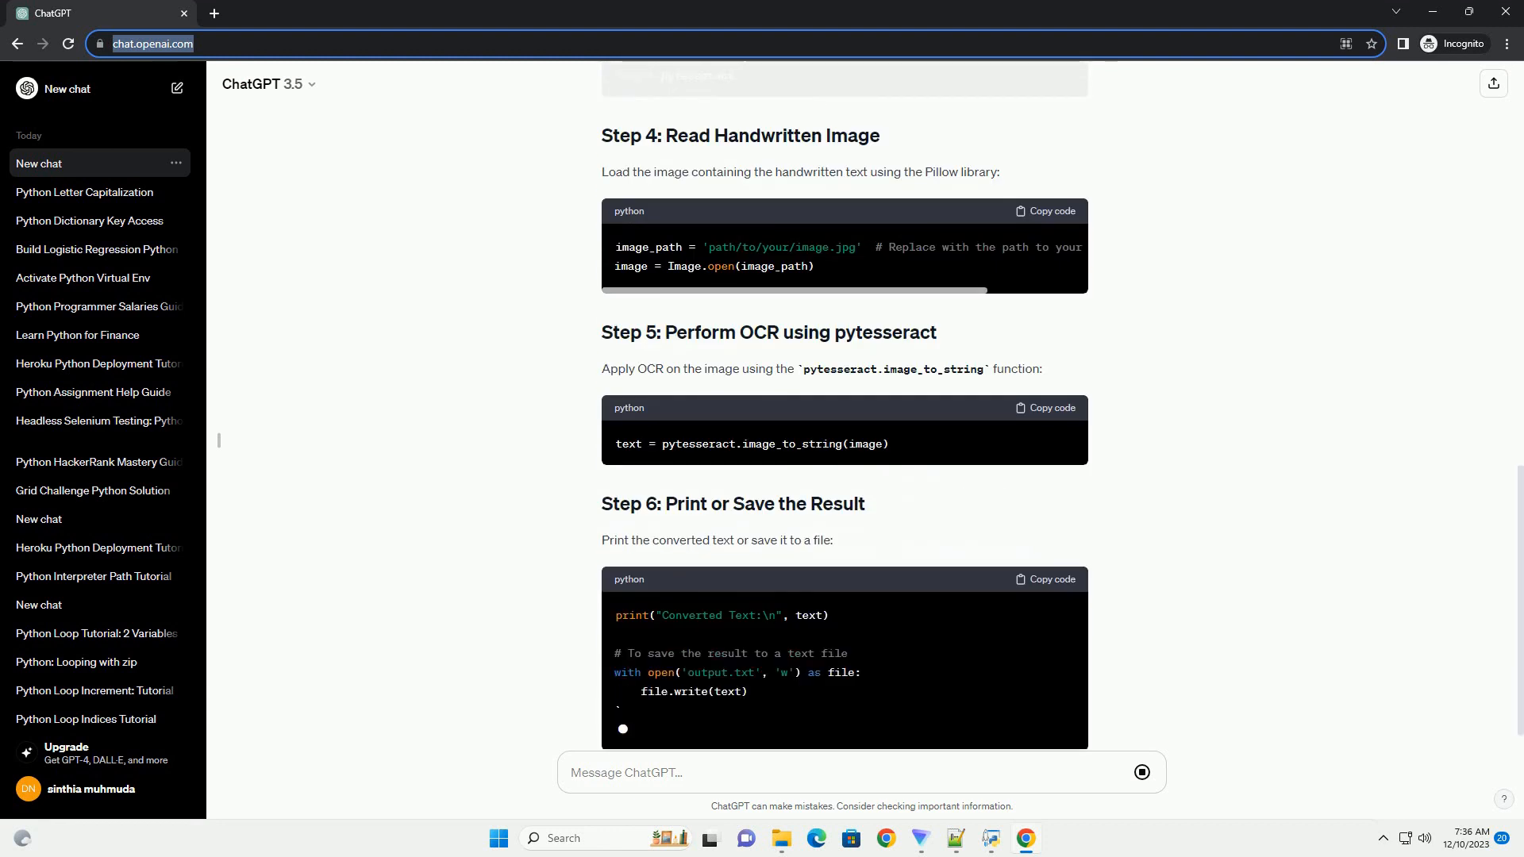
{"action": "scroll", "scroll_direction": "down", "scroll_amount": 3}
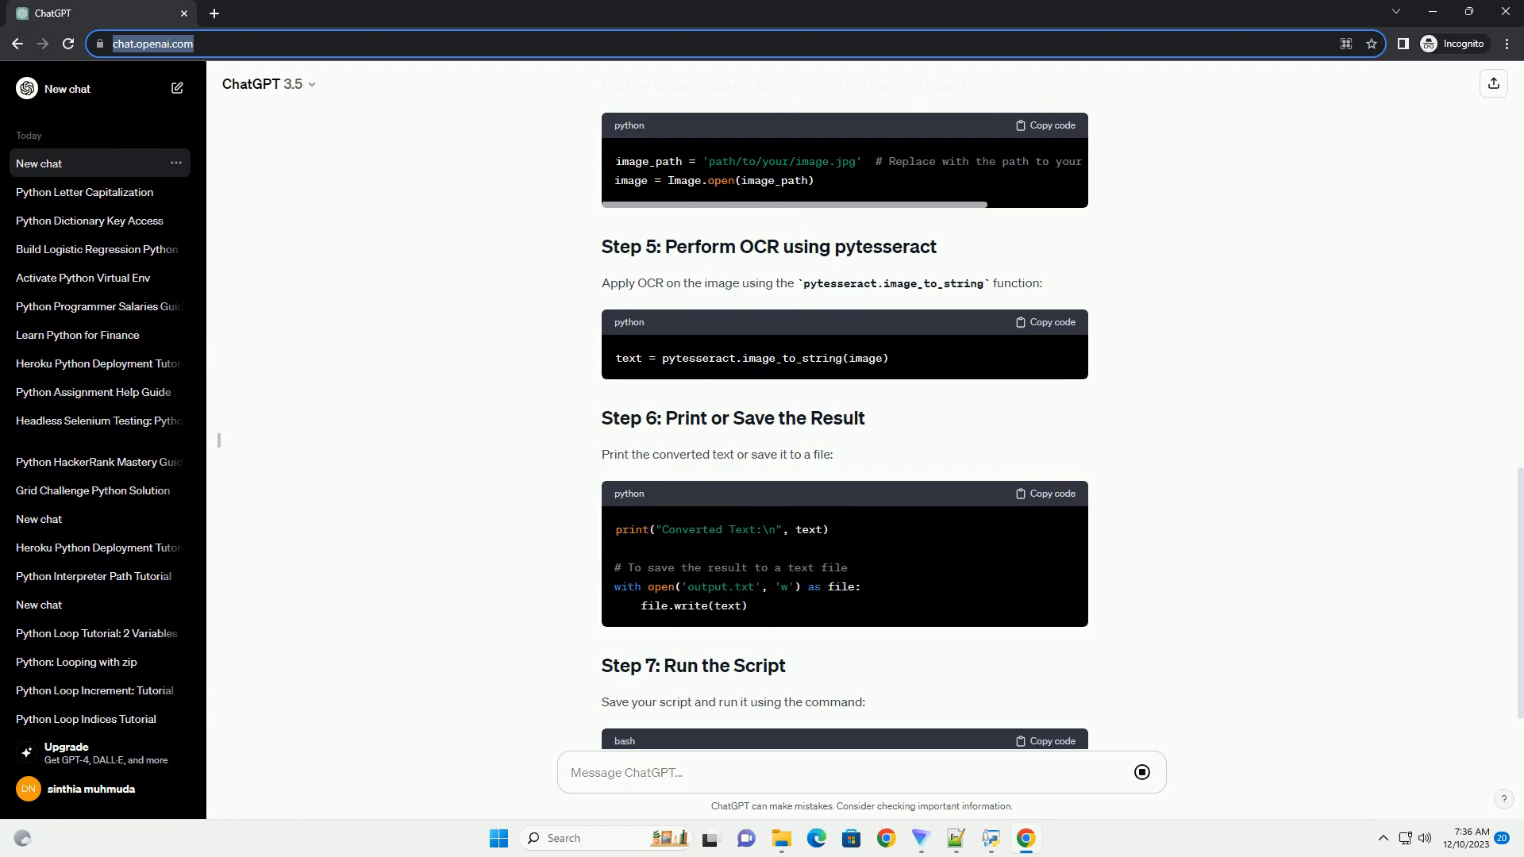
{"action": "scroll", "scroll_direction": "down", "scroll_amount": 3}
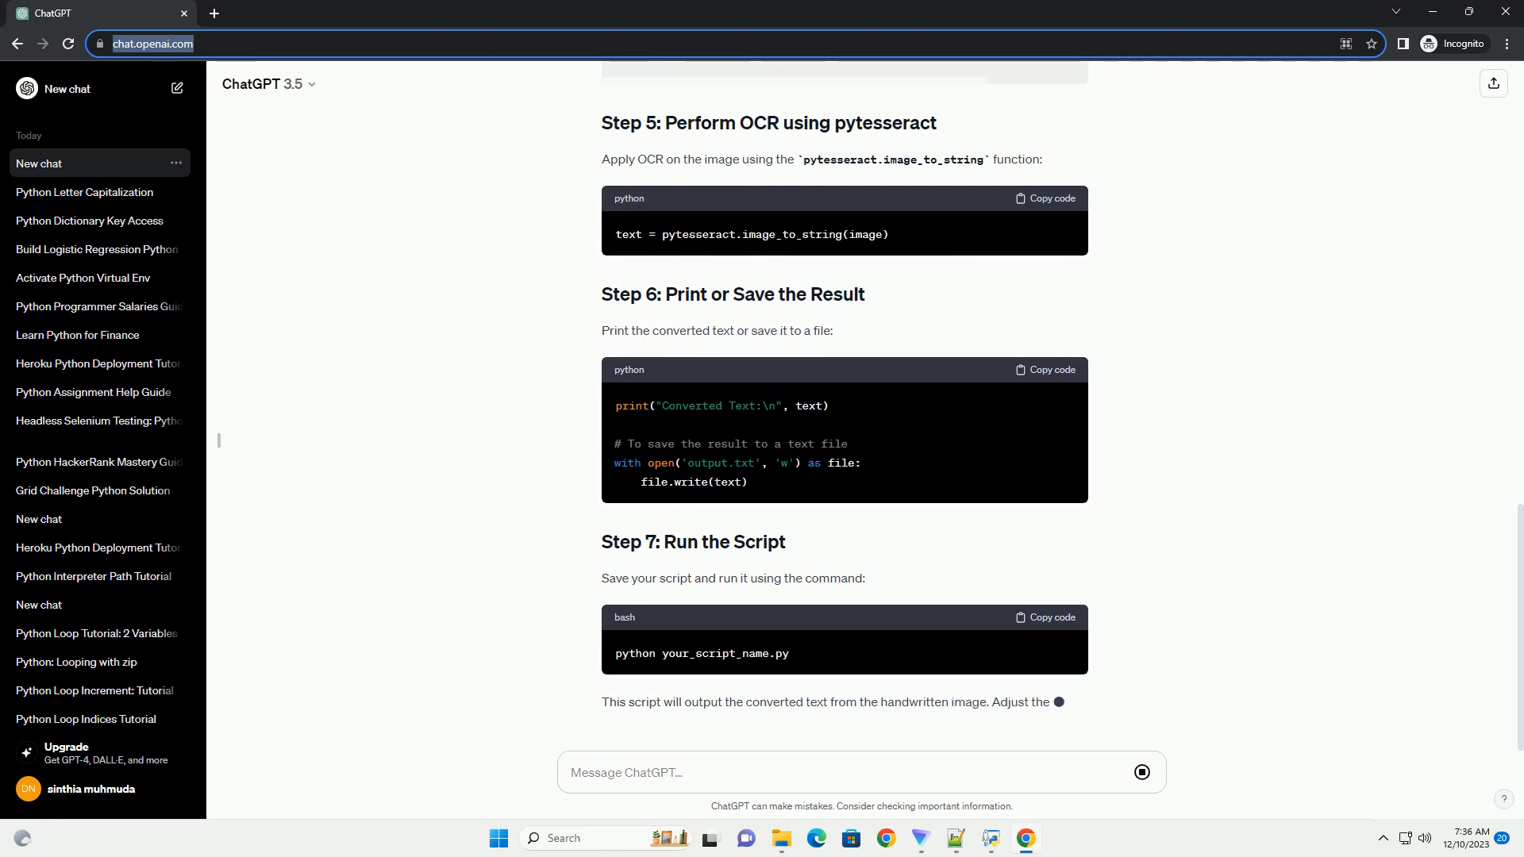
{"action": "scroll", "scroll_direction": "down", "scroll_amount": 3}
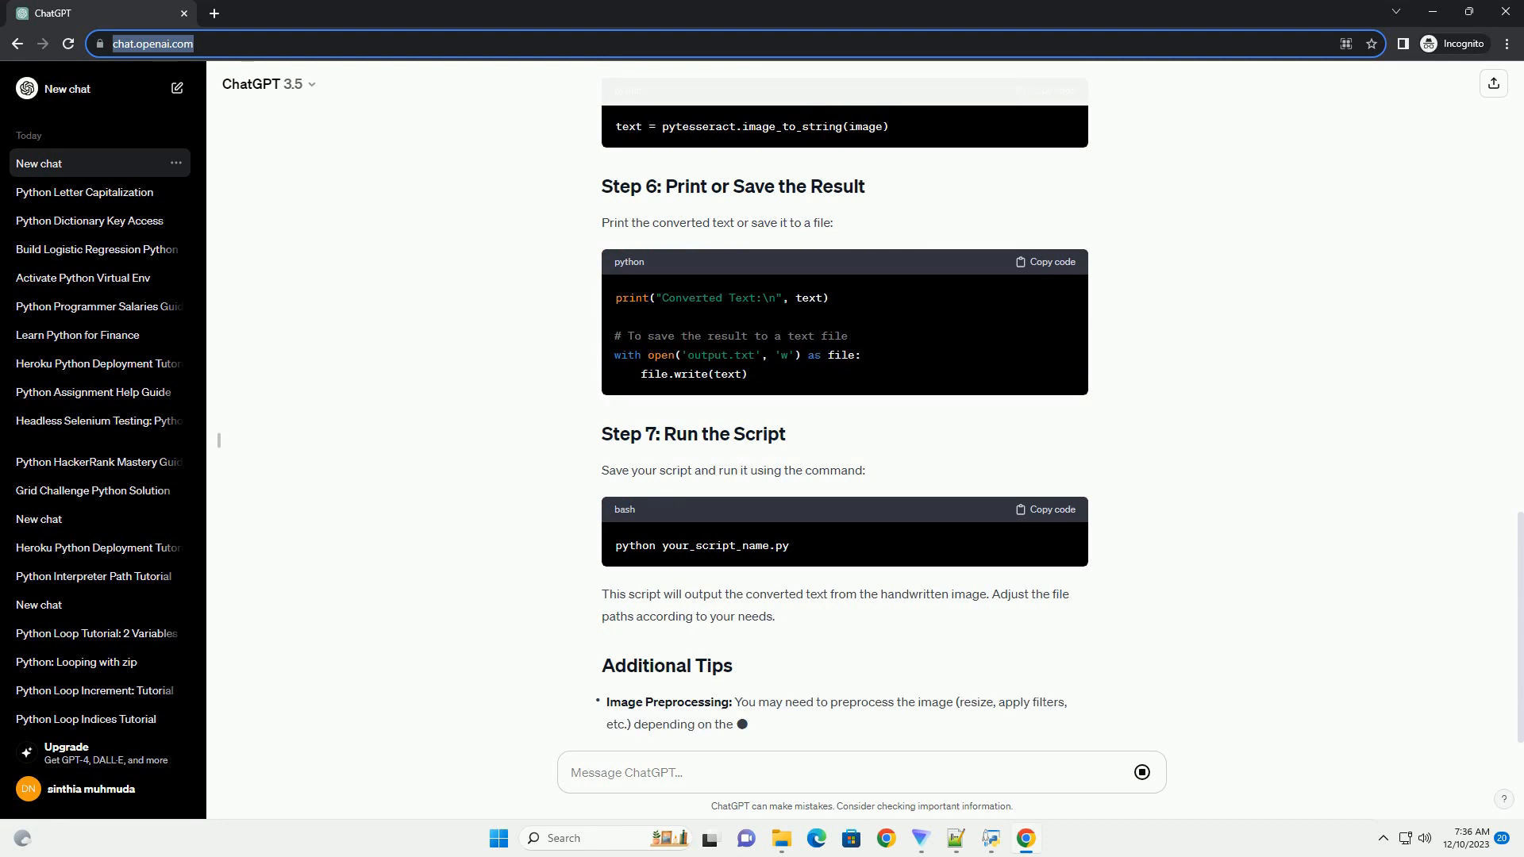
{"action": "scroll", "scroll_direction": "down", "scroll_amount": 3}
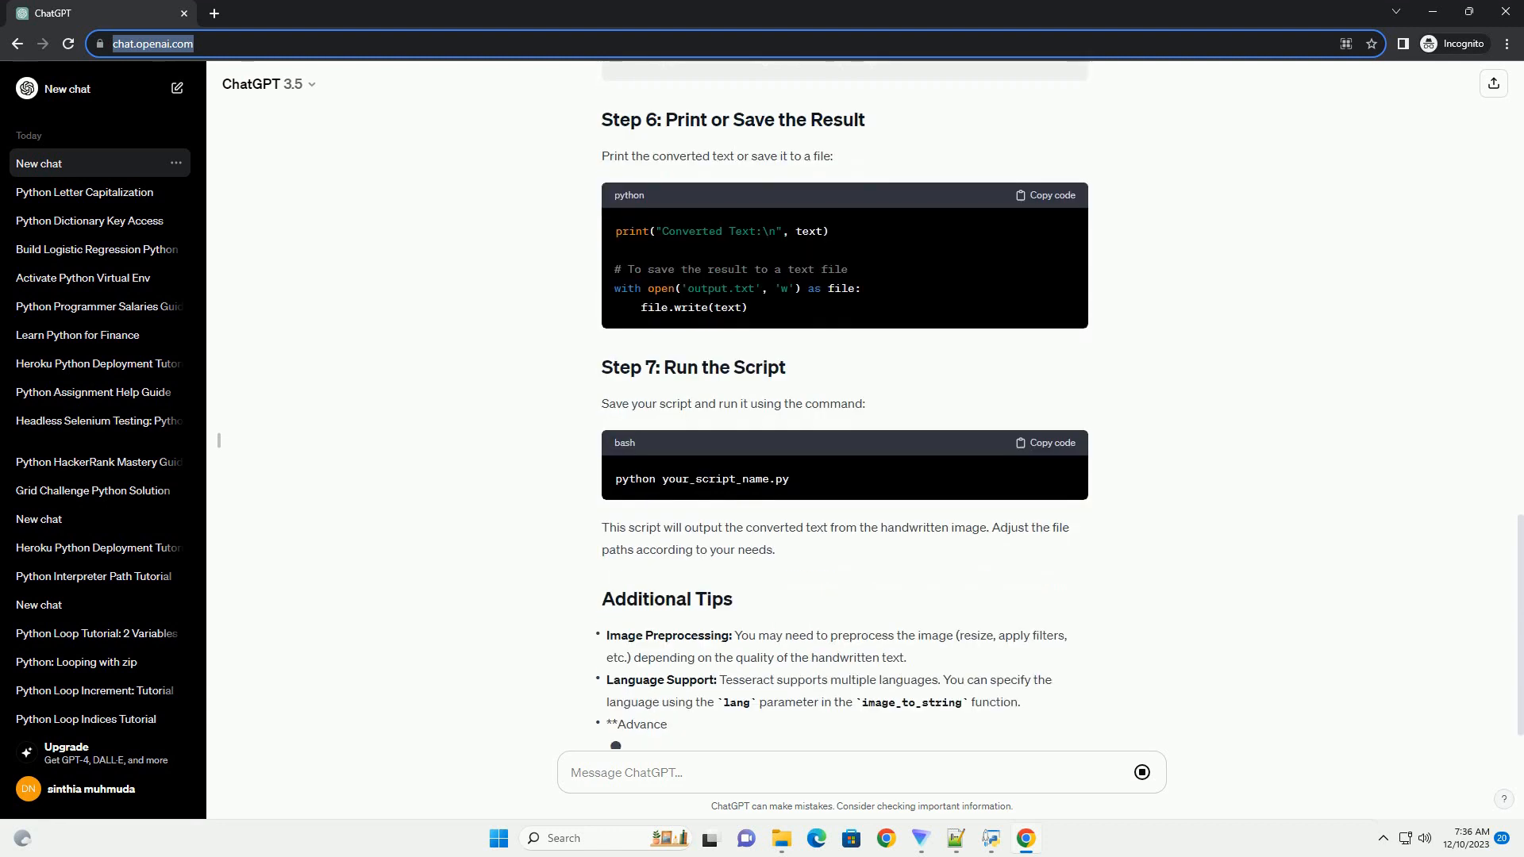
{"action": "scroll", "scroll_direction": "down", "scroll_amount": 3}
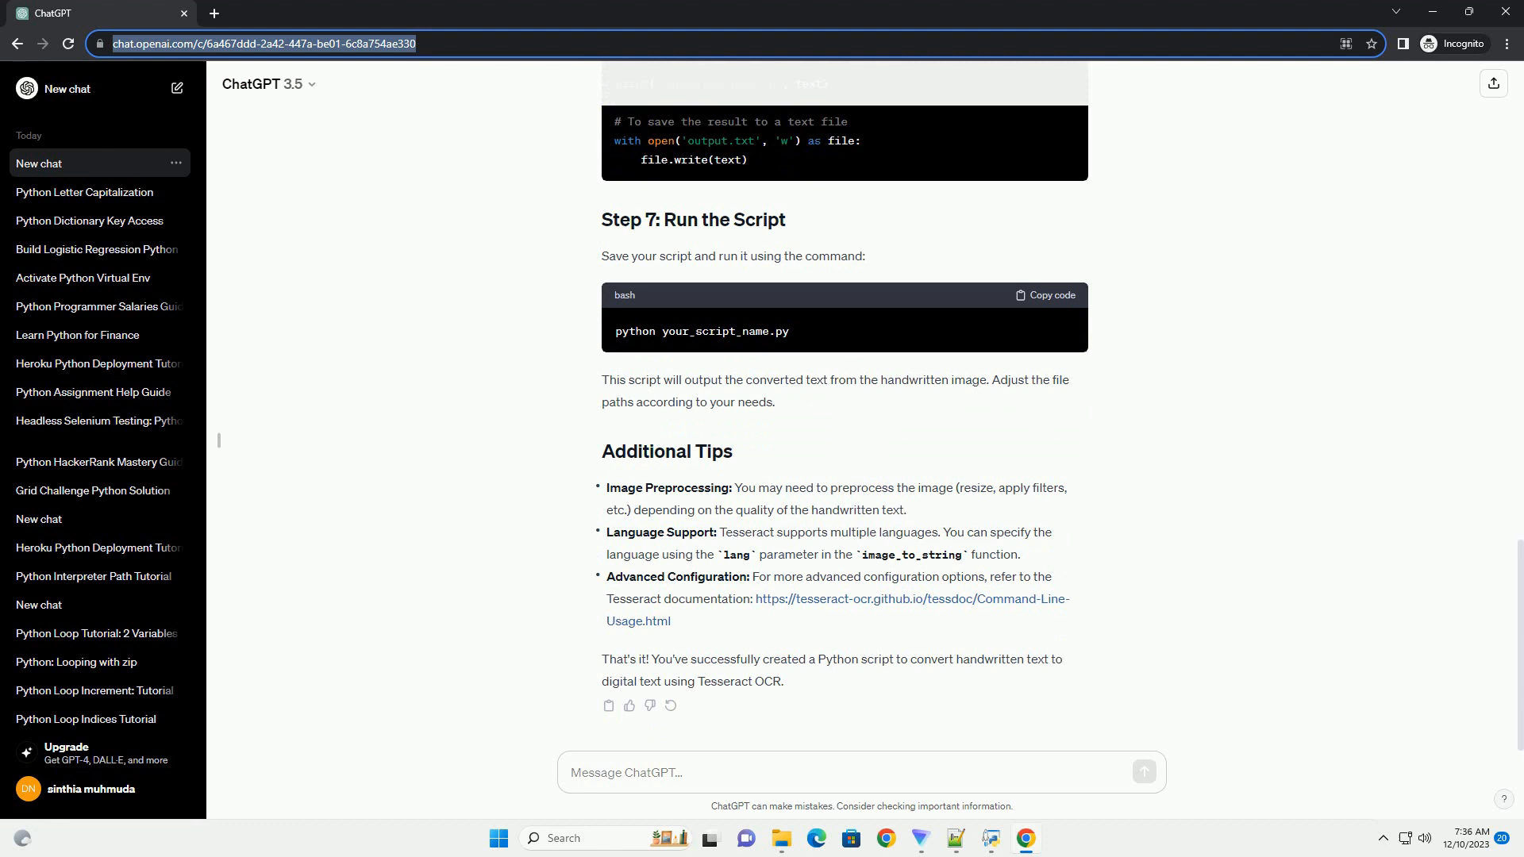